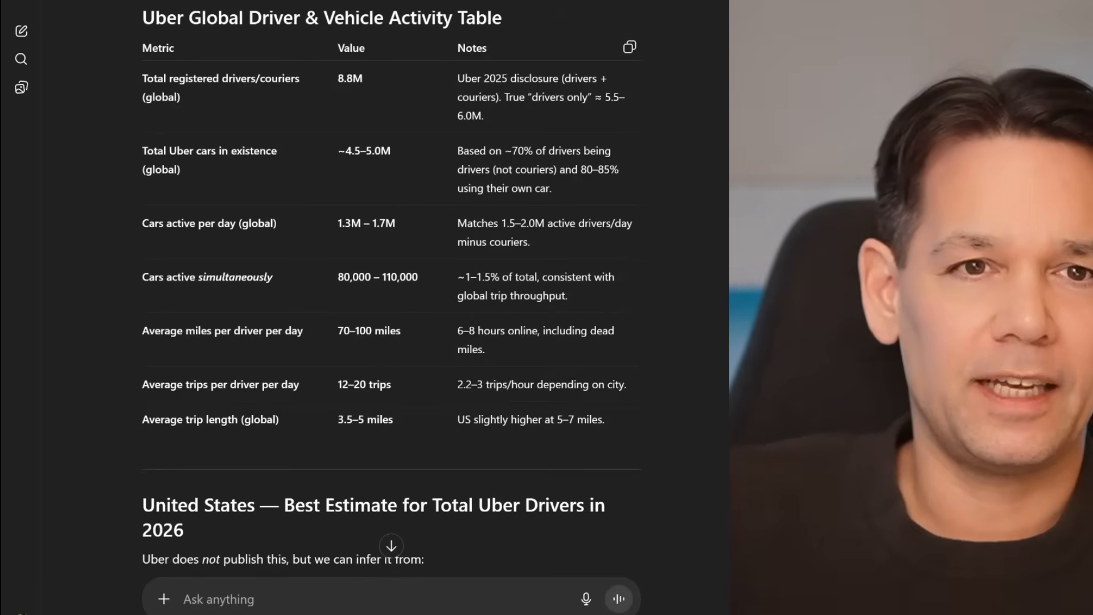
- Scroll down the TSLA Model - BASE sheet toward the Robotaxi section
scroll(down, 3)
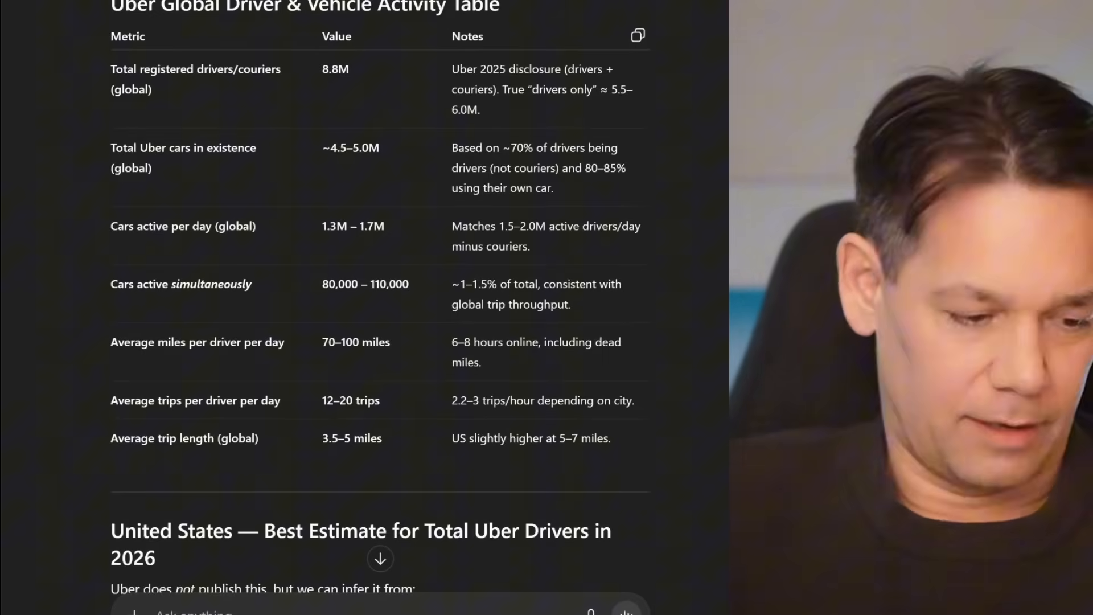
scroll(down, 3)
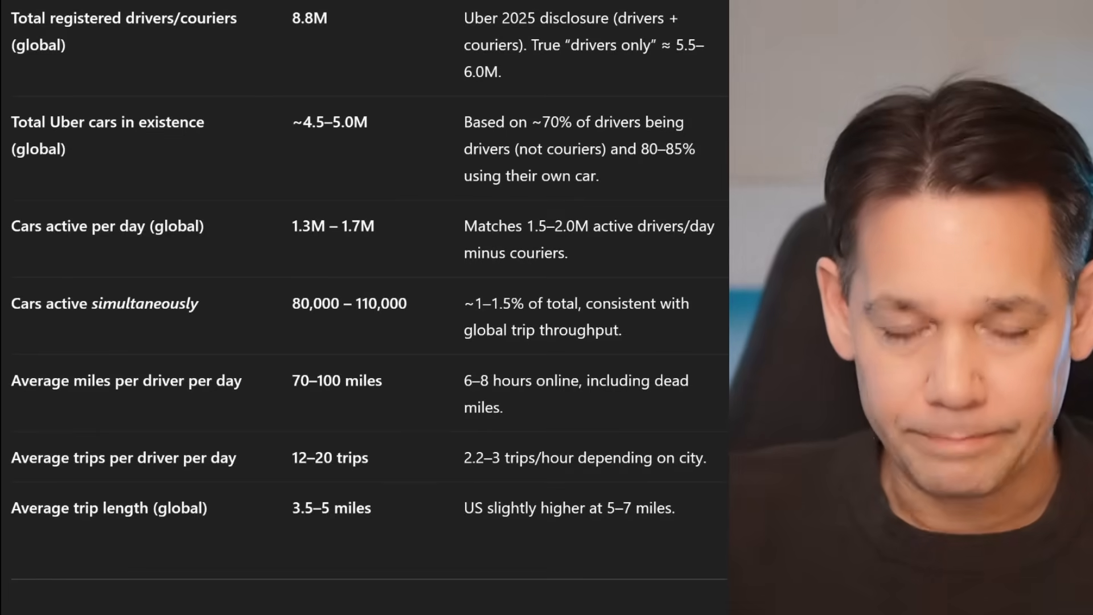
scroll(down, 3)
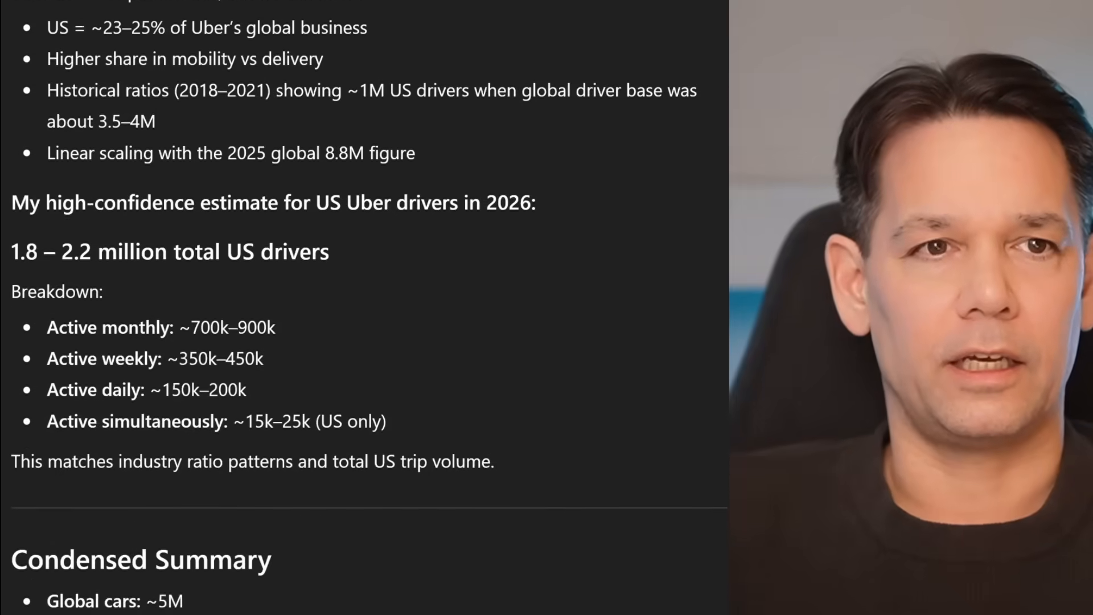
scroll(up, 3)
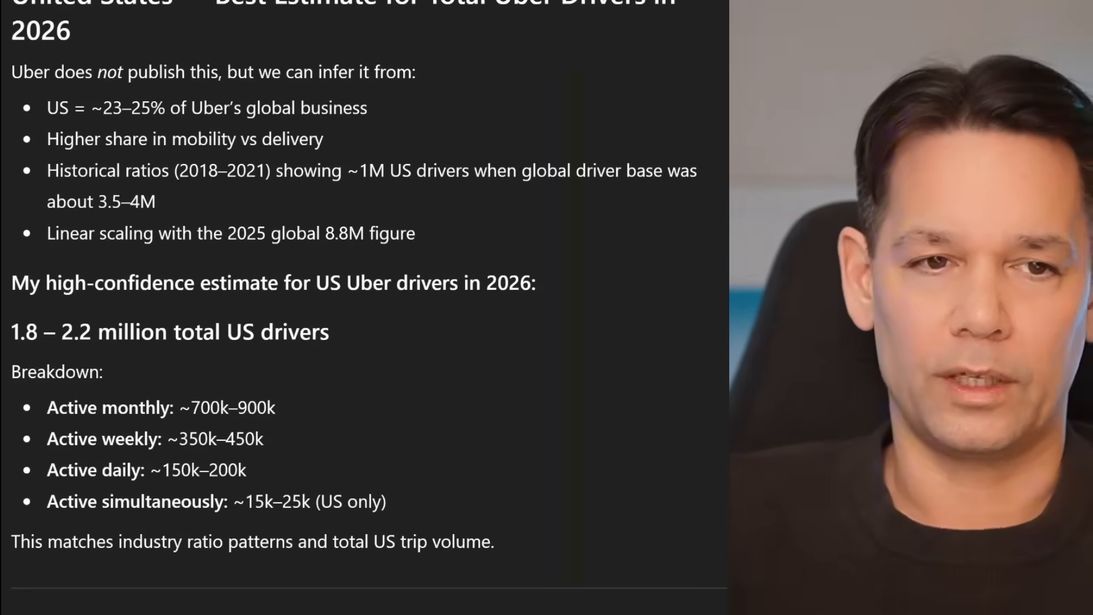
scroll(down, 3)
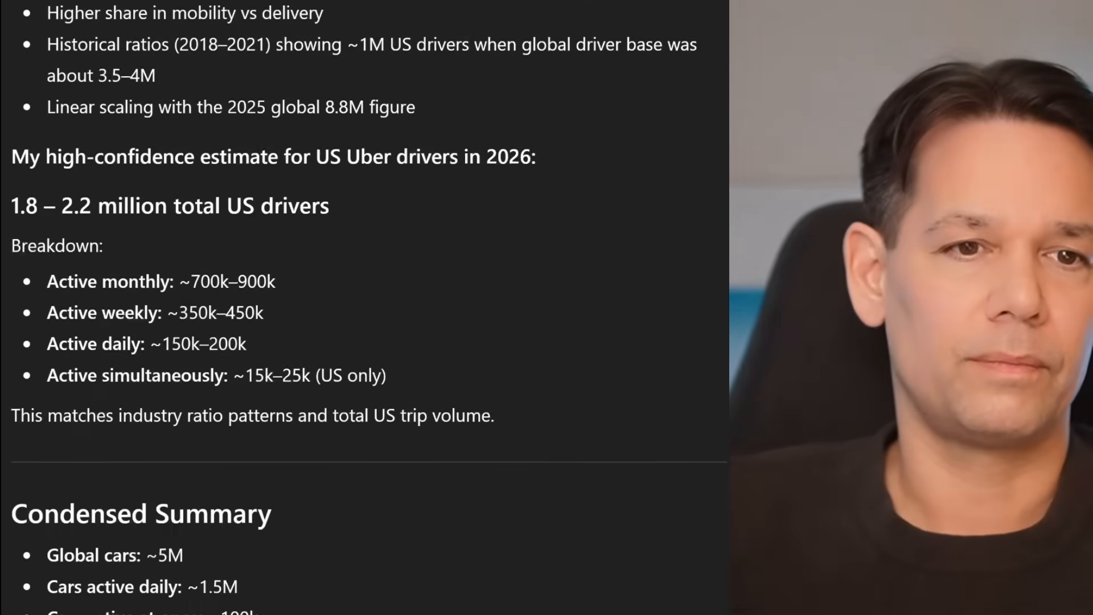
scroll(down, 3)
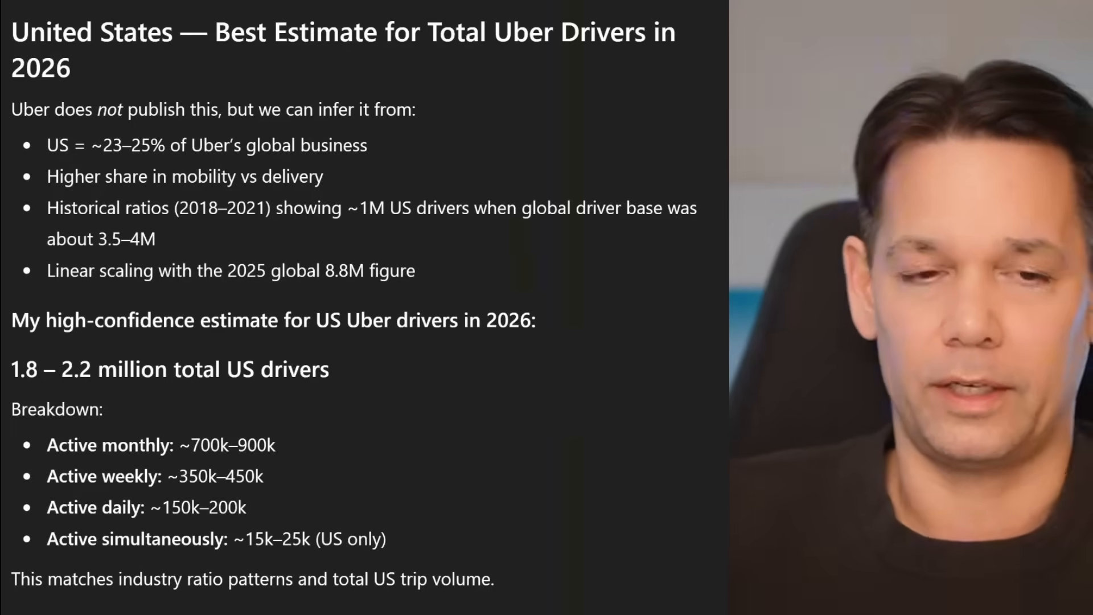
scroll(down, 3)
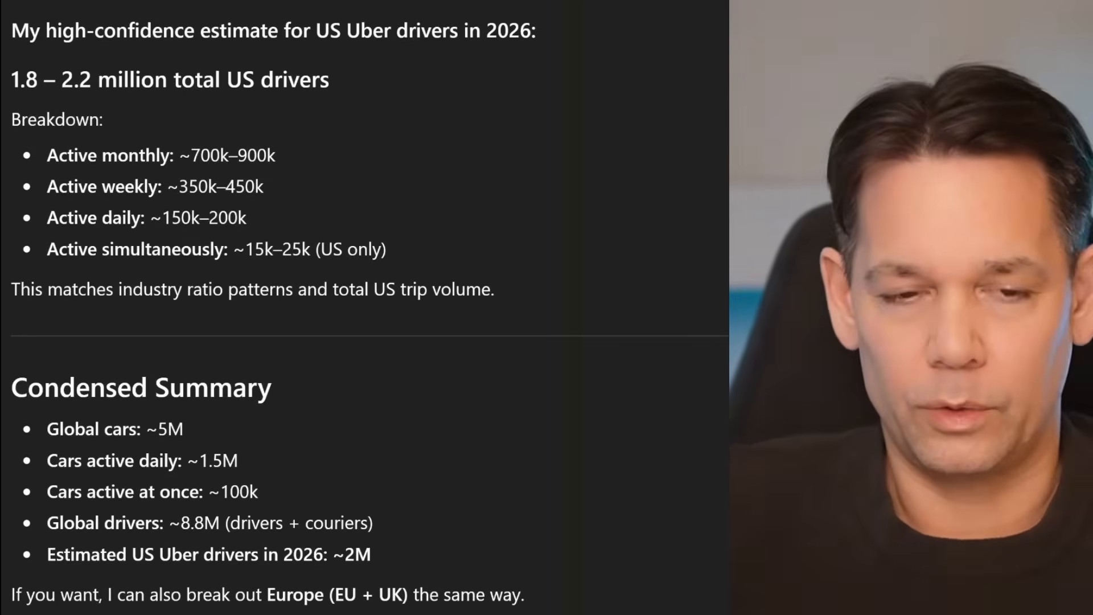
scroll(down, 3)
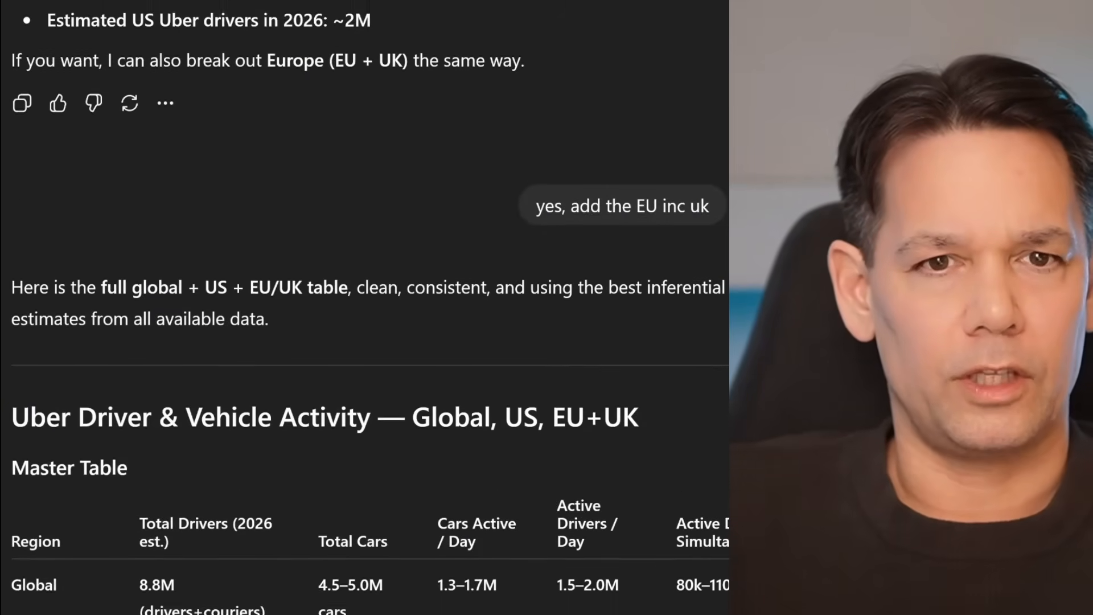
scroll(down, 3)
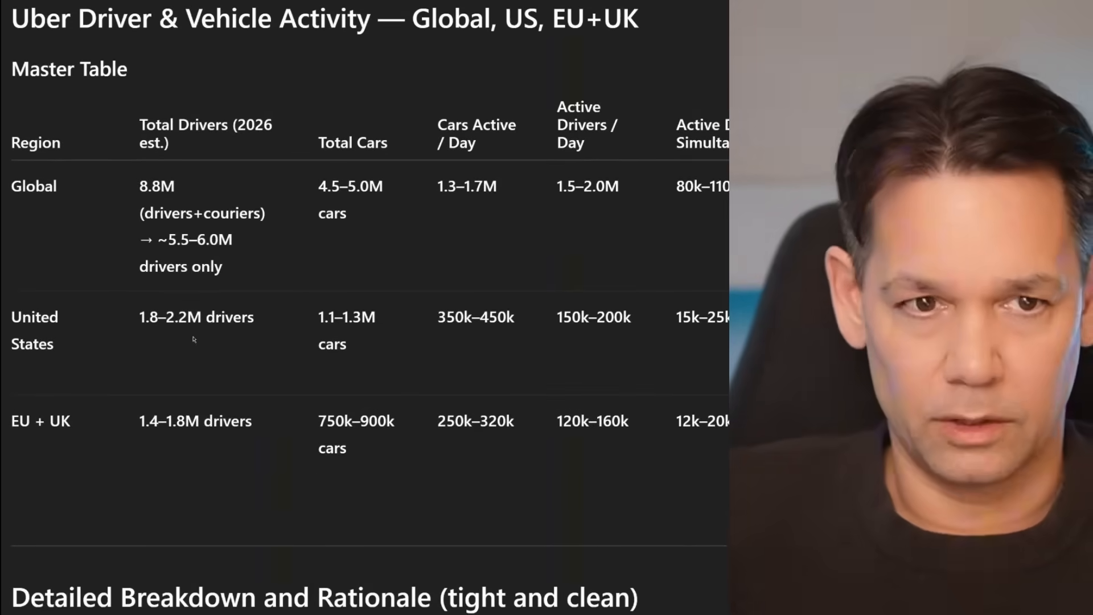
mouse_move(180, 447)
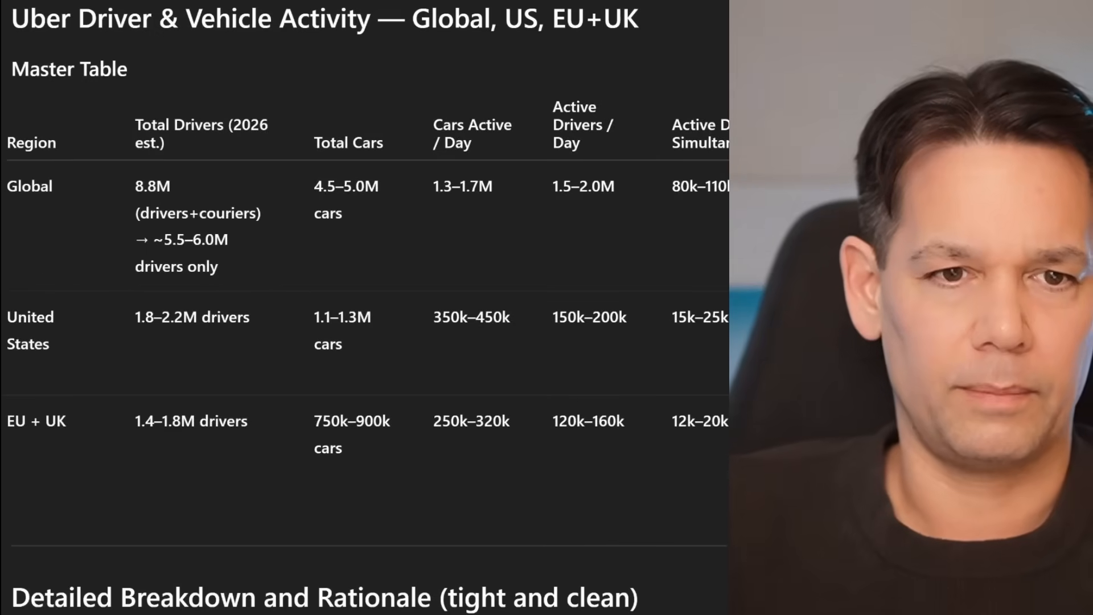
scroll(down, 3)
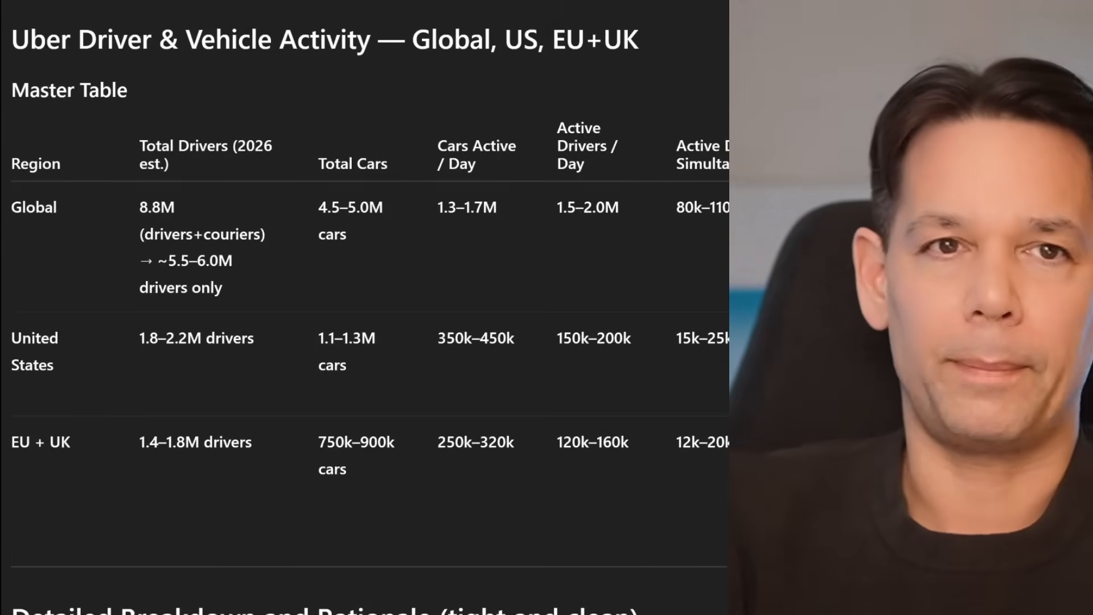
scroll(down, 3)
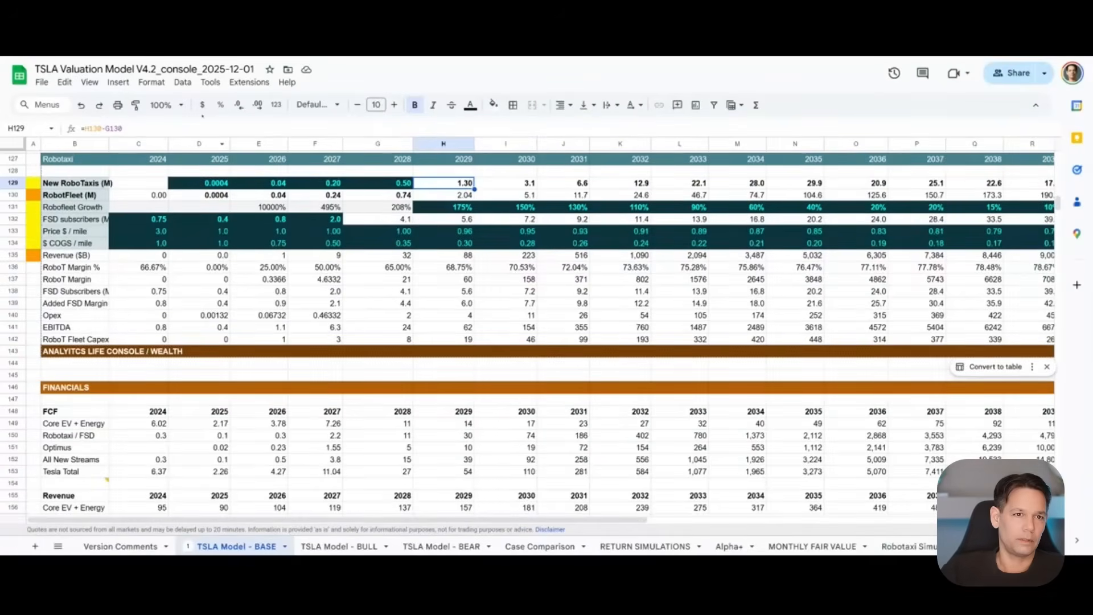
- Zoom the sheet to 125% and scroll further down and right
click(166, 105)
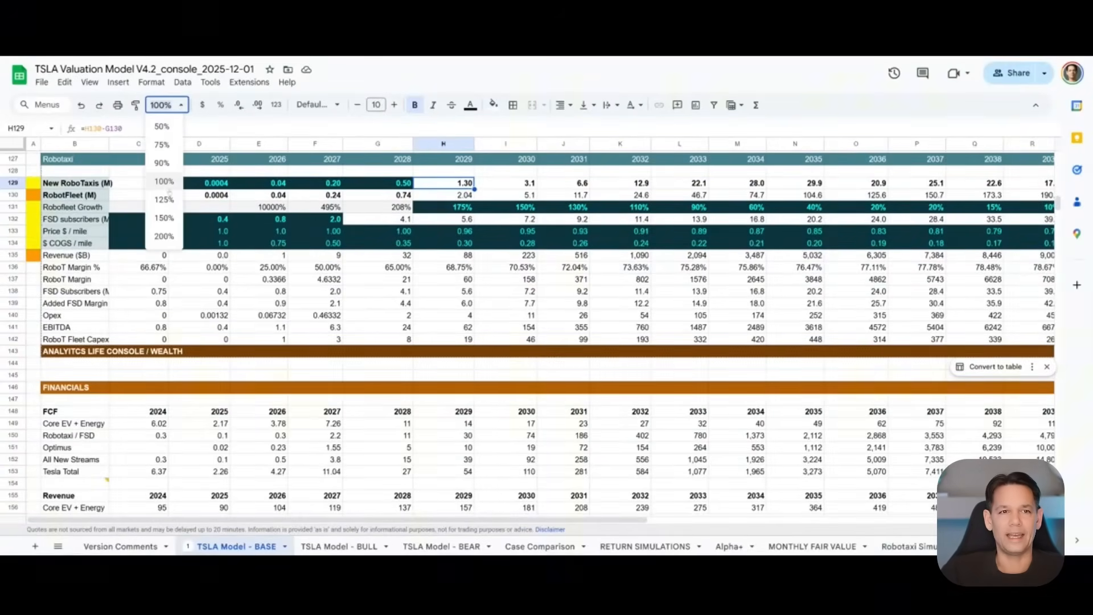
click(163, 199)
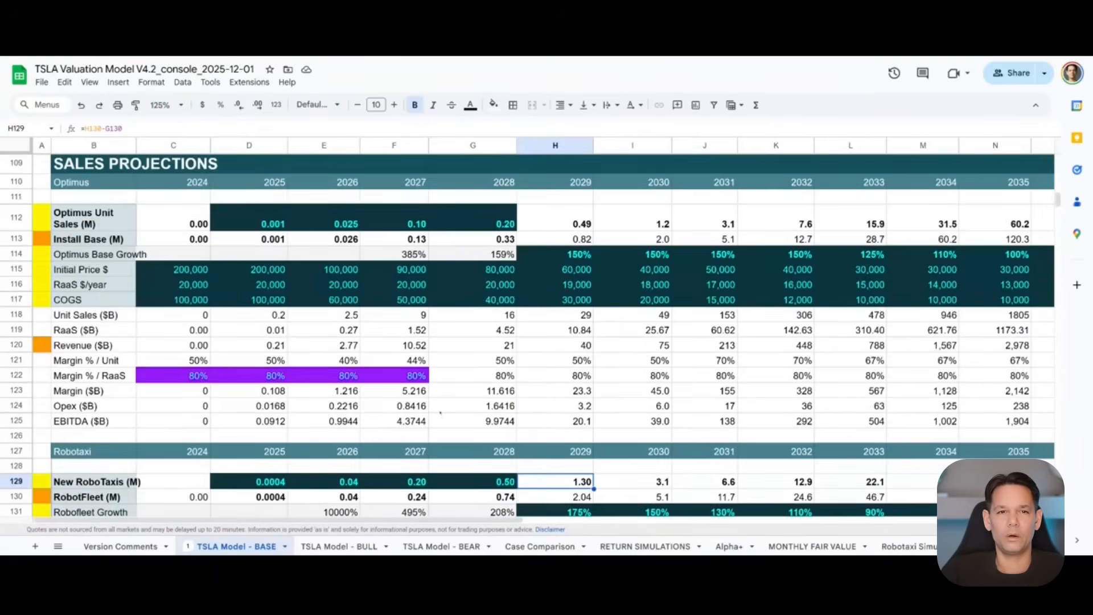
scroll(down, 3)
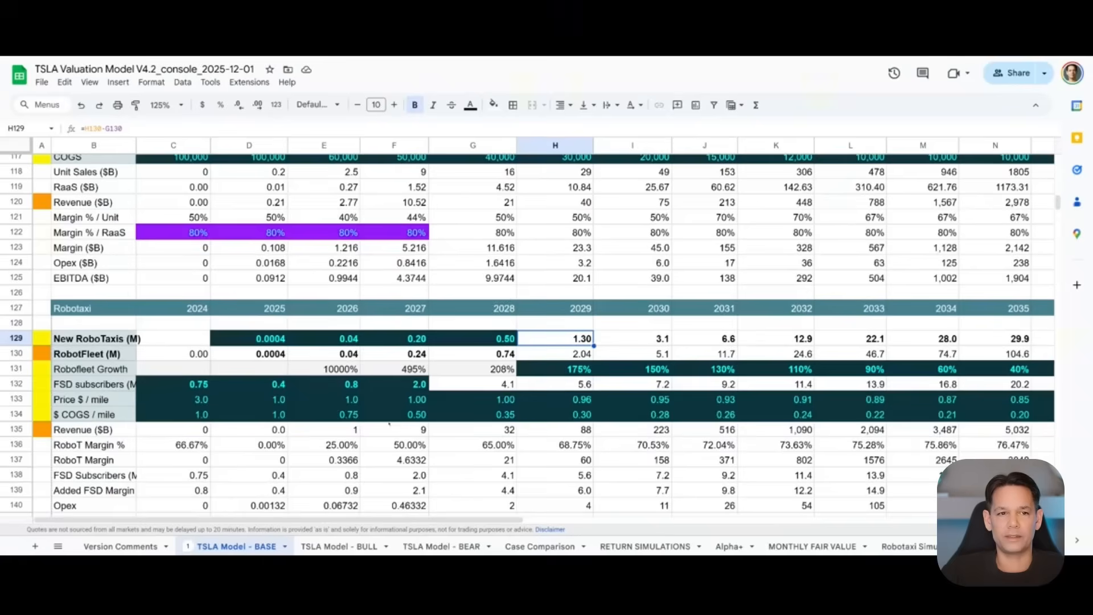
scroll(down, 3)
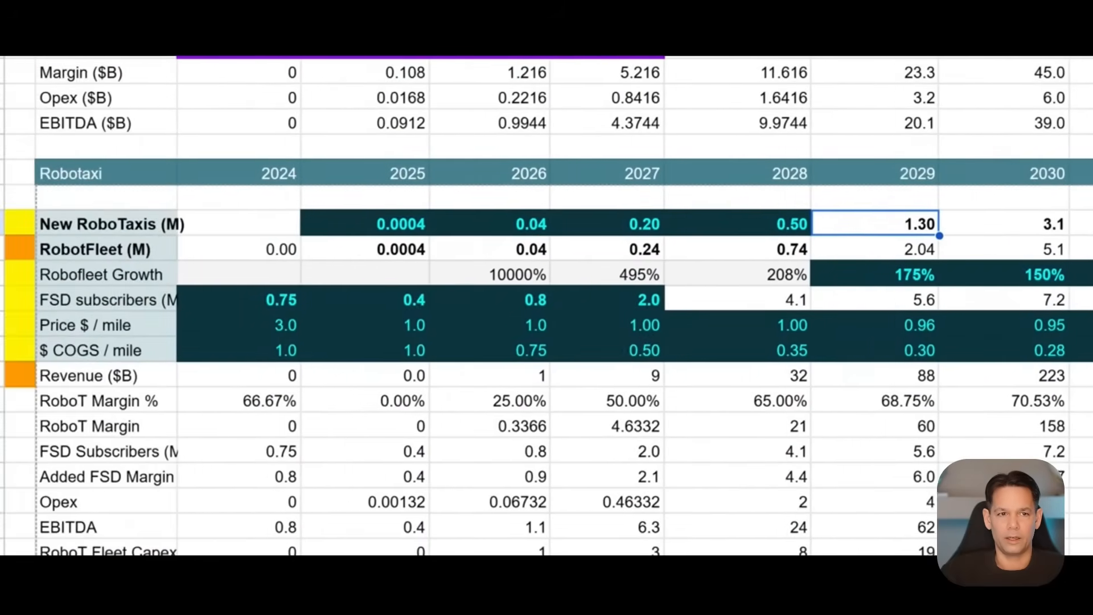
scroll(right, 3)
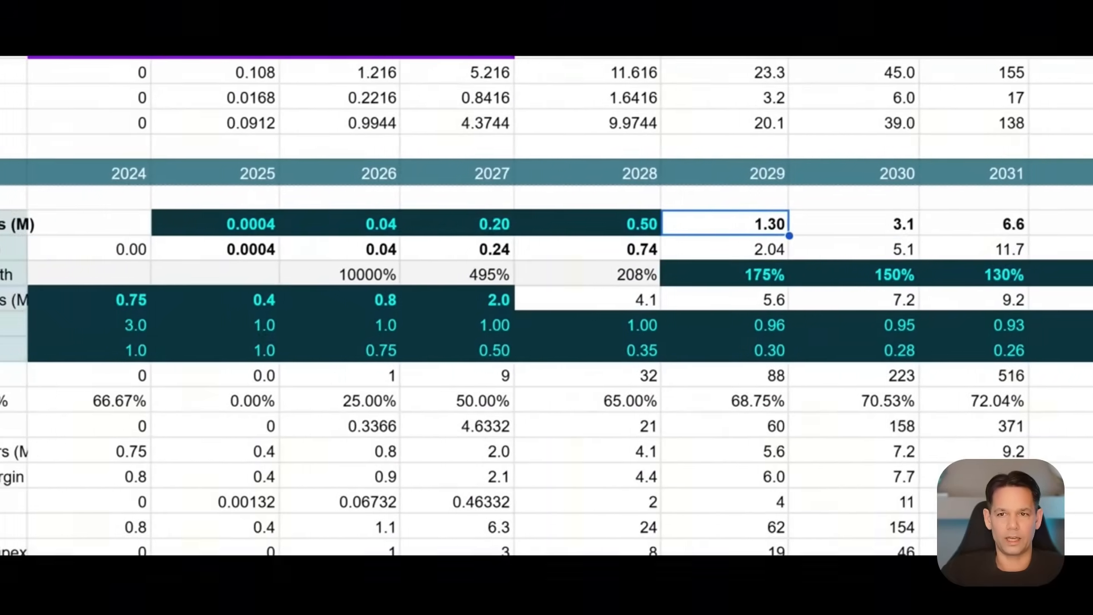
scroll(down, 3)
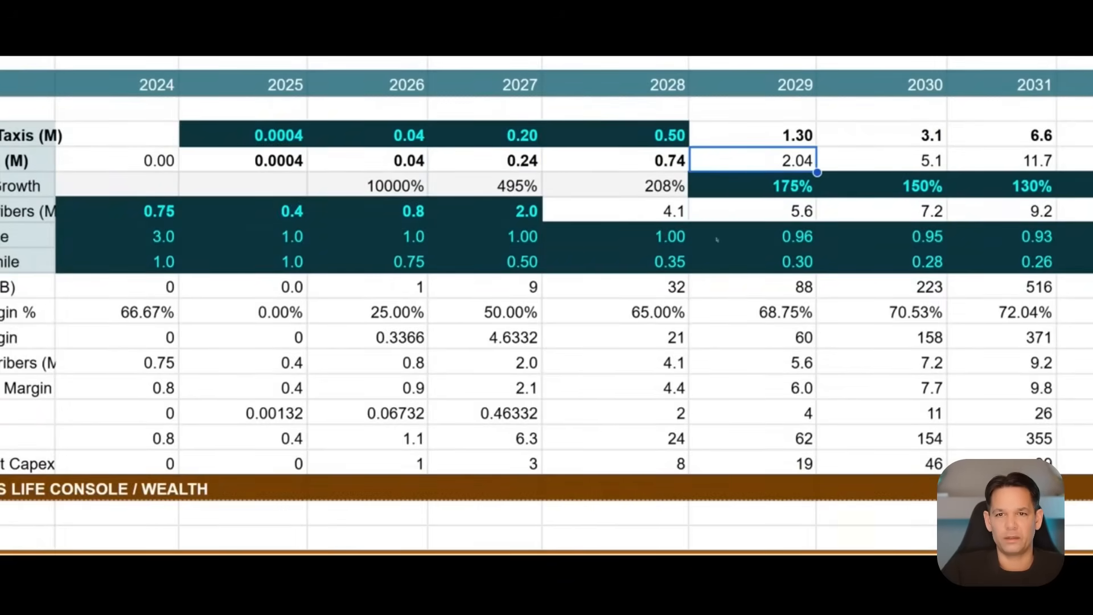
mouse_move(614, 264)
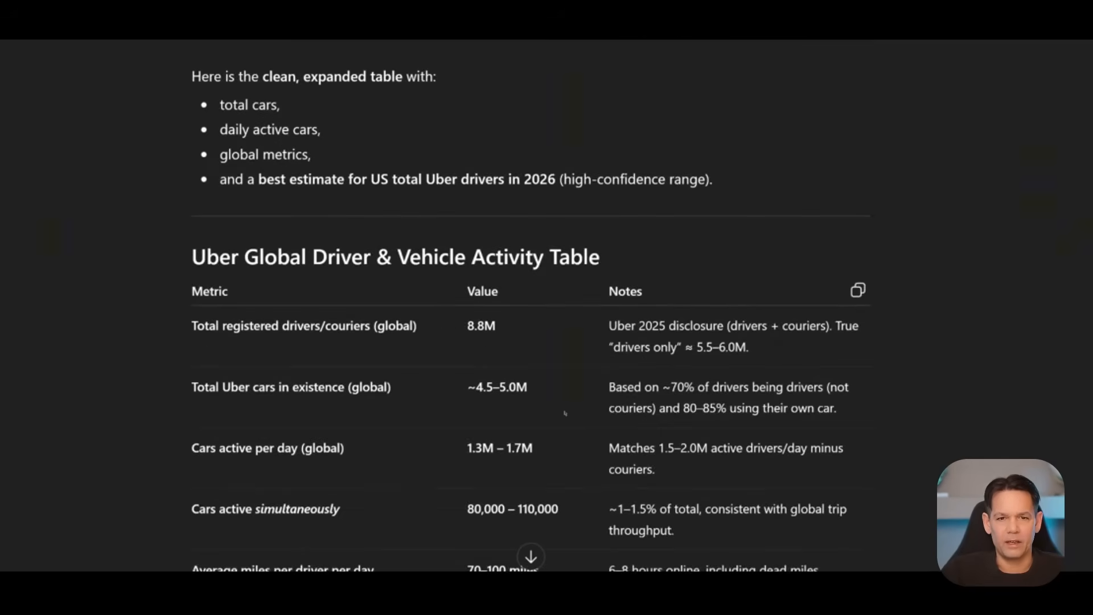
- Select the total Uber cars estimate and the average miles per driver per day
double_click(497, 387)
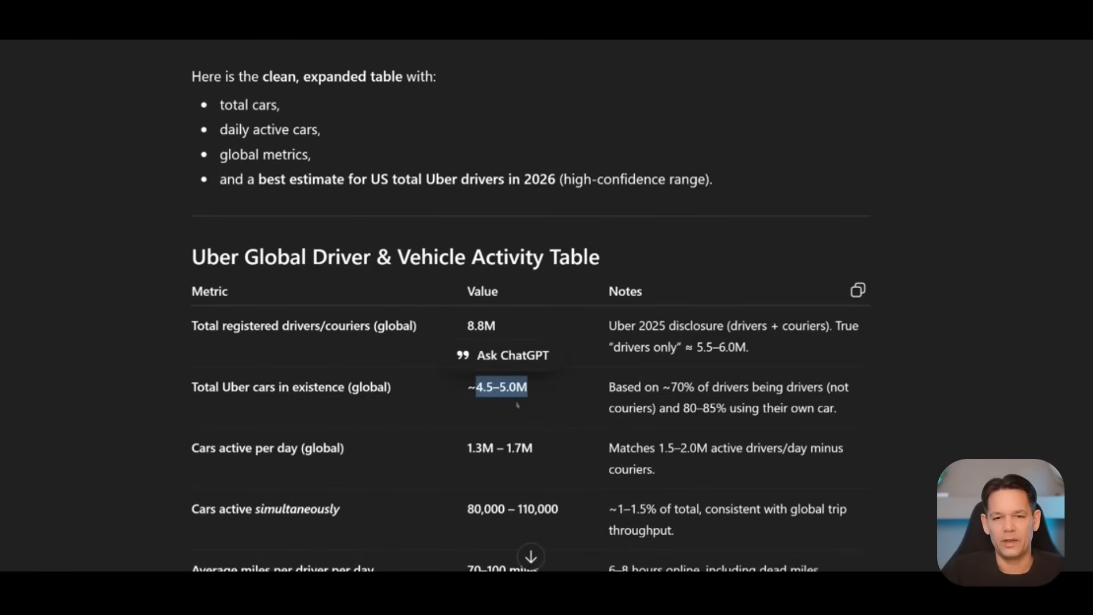
scroll(down, 3)
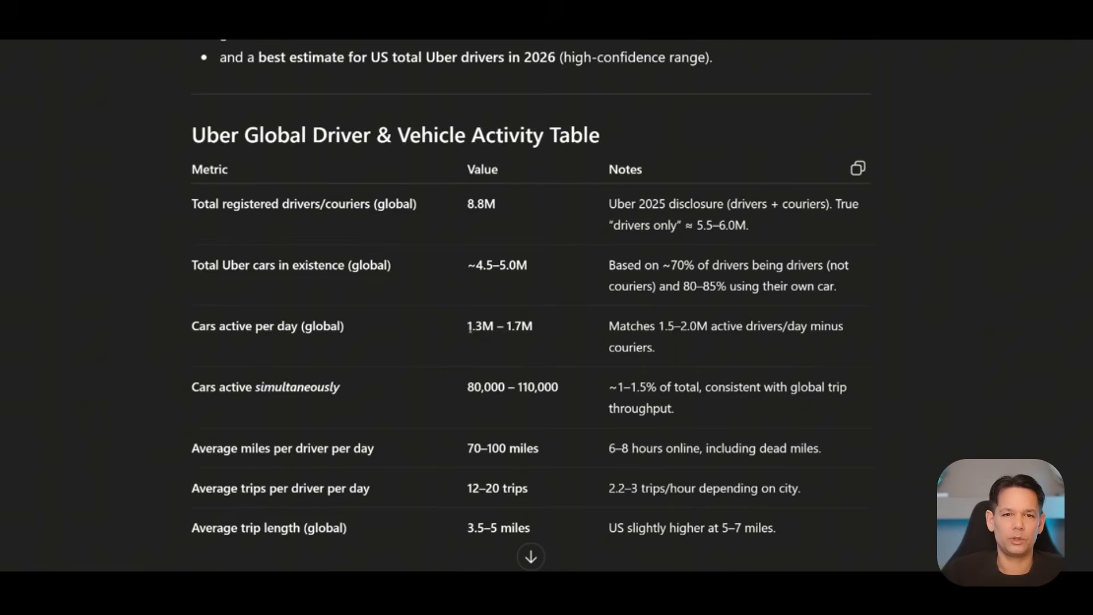
double_click(499, 326)
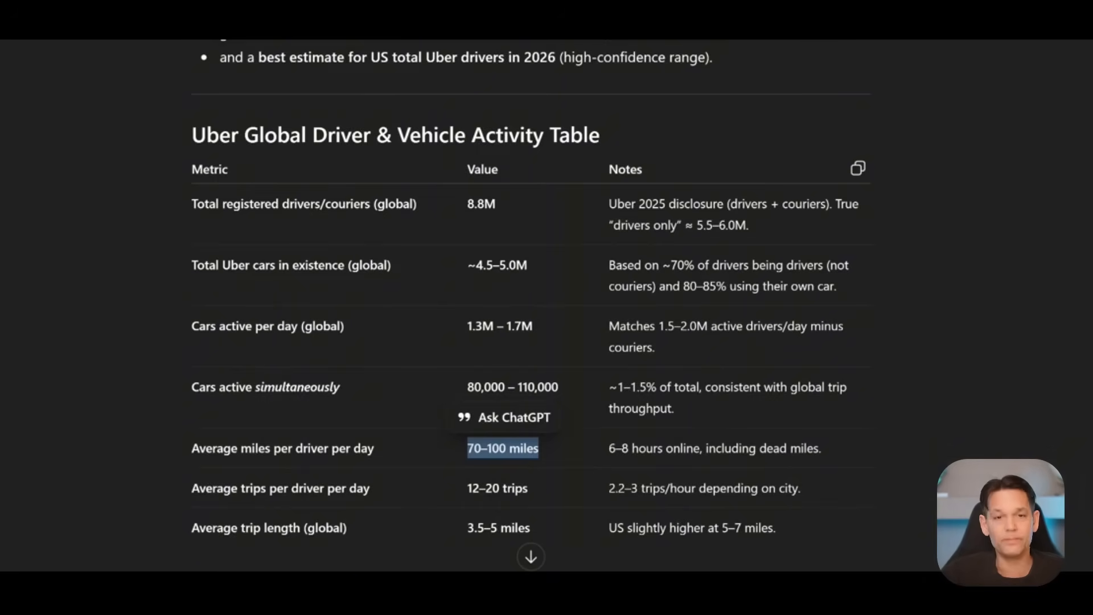
mouse_move(539, 283)
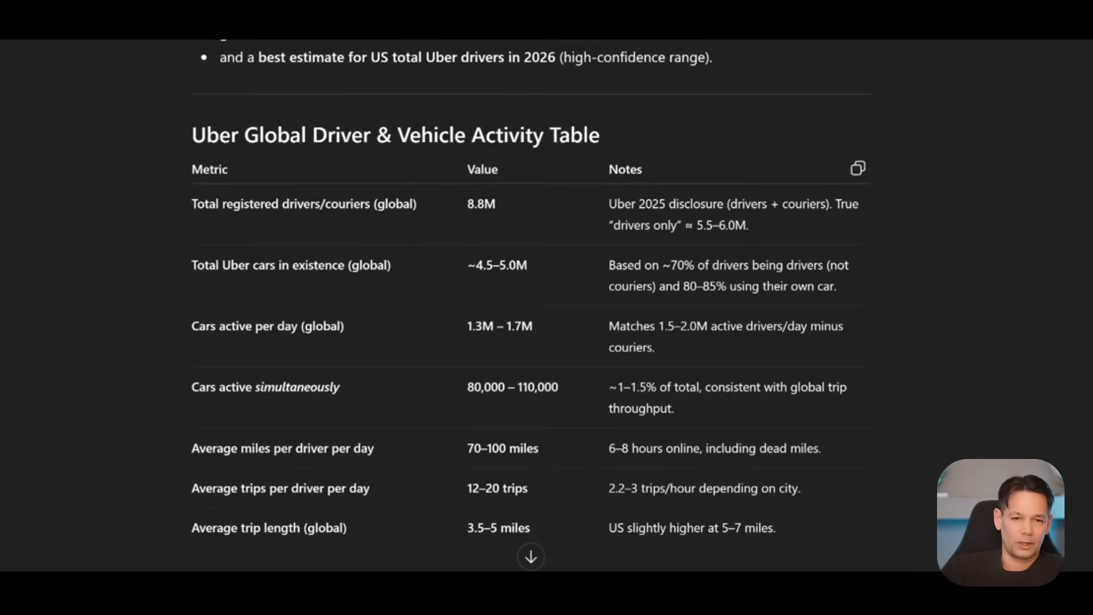
mouse_move(413, 324)
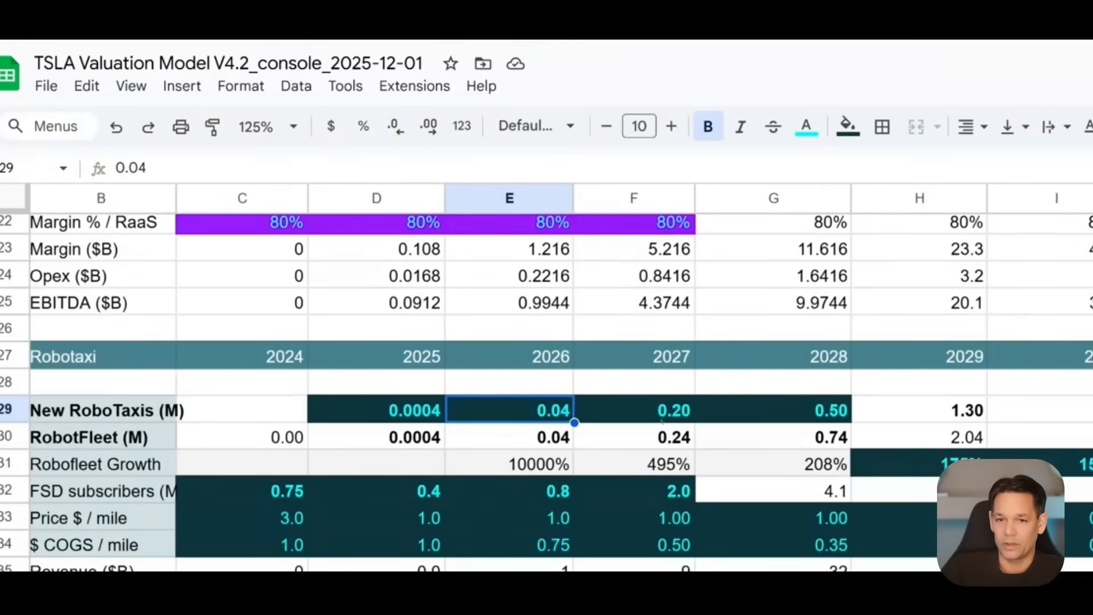
- Inspect the New RoboTaxis values and the 2029 RobotFleet growth formula
click(633, 410)
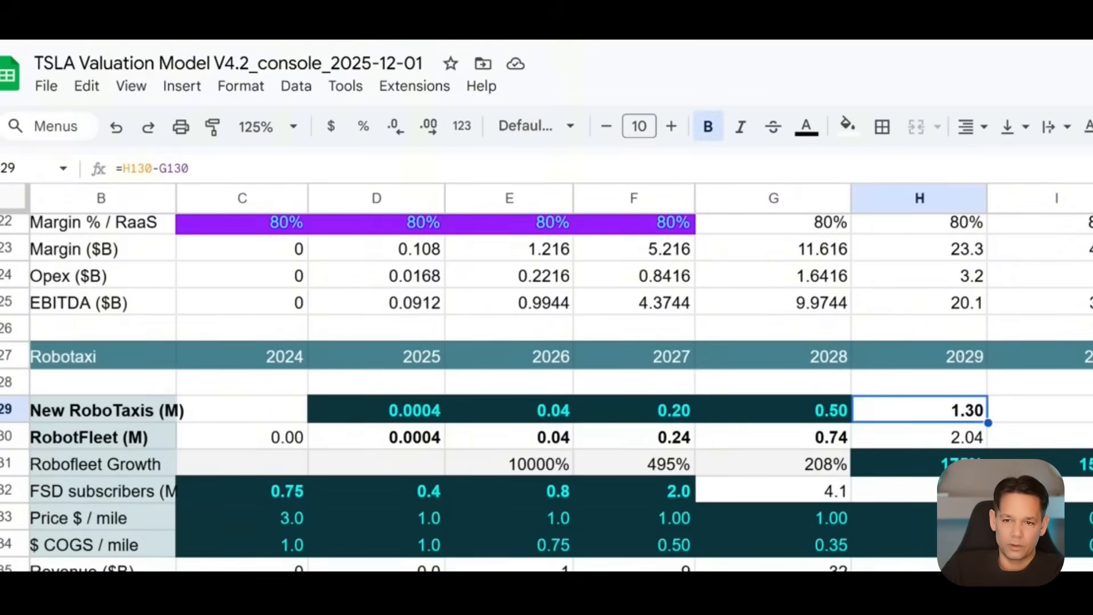
click(101, 437)
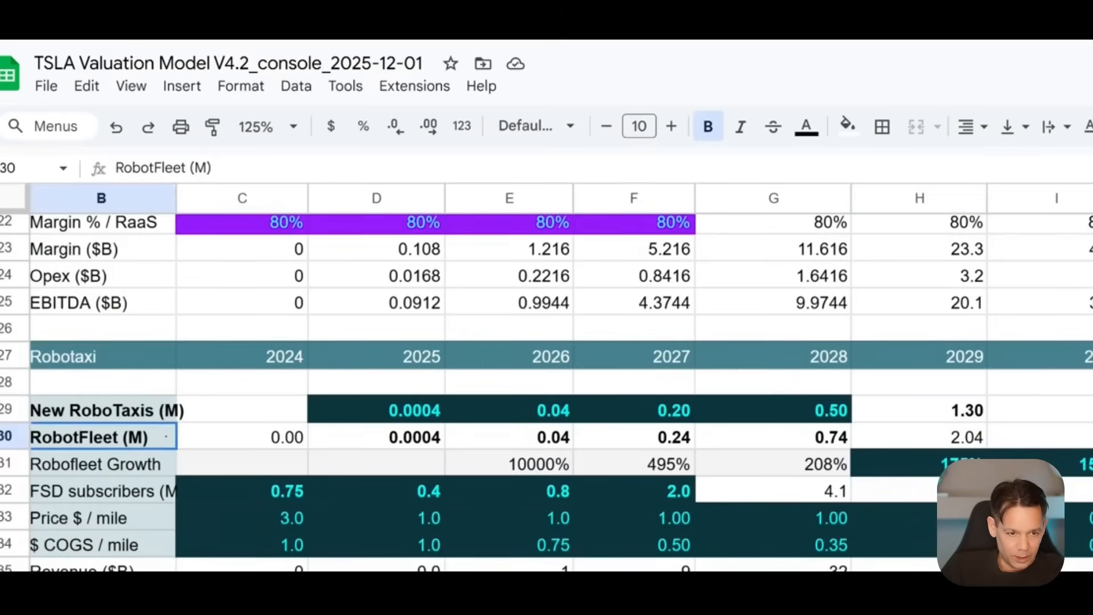
click(918, 437)
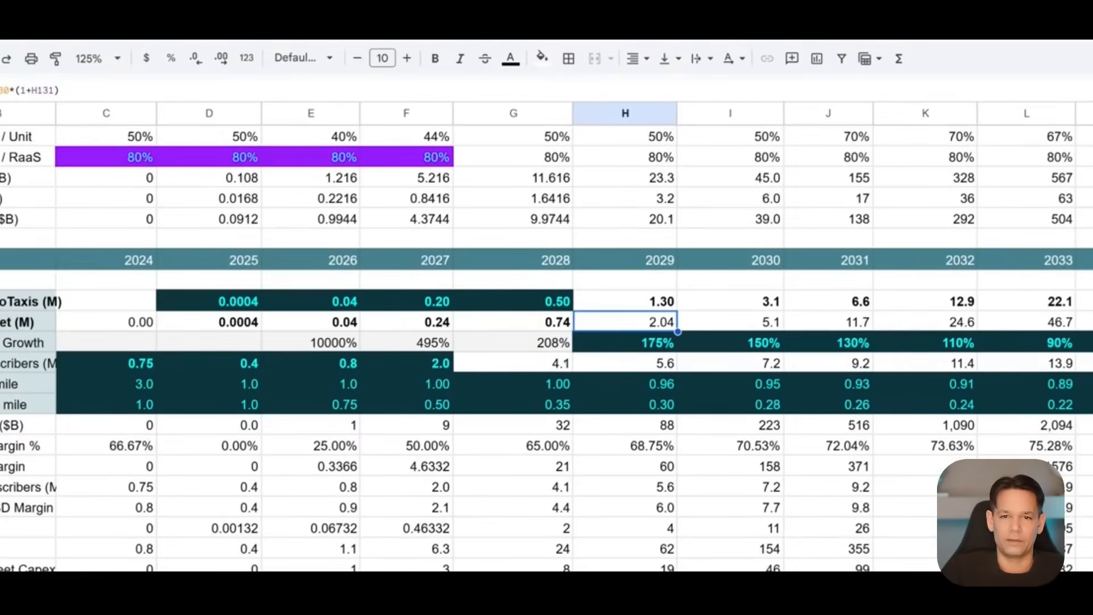
click(730, 321)
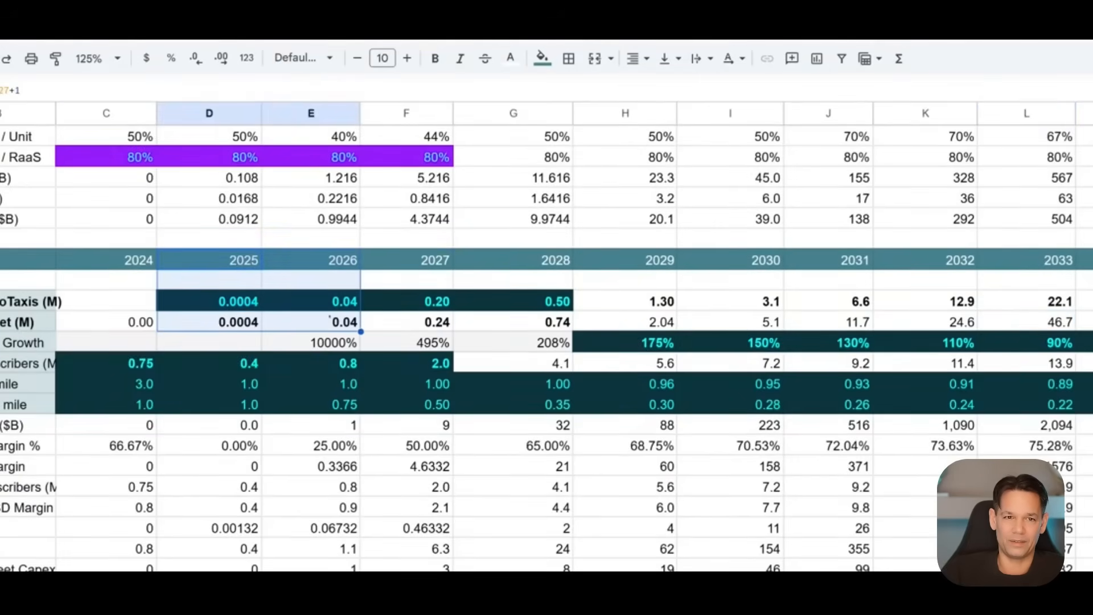
- Select the 2026 New RoboTaxis figure and scroll further down the projections
click(406, 260)
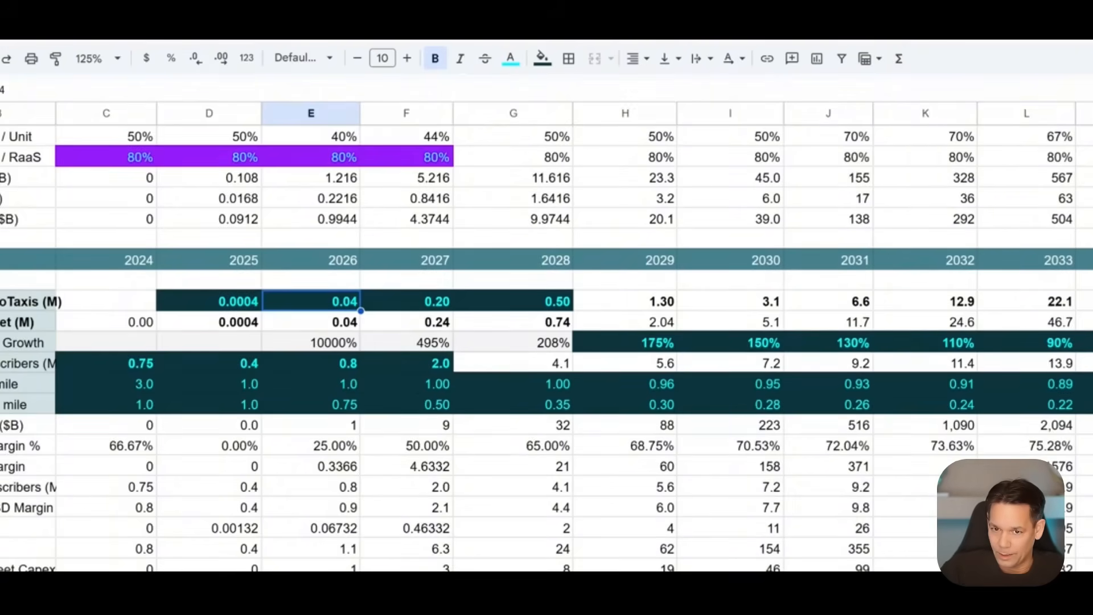
mouse_move(735, 302)
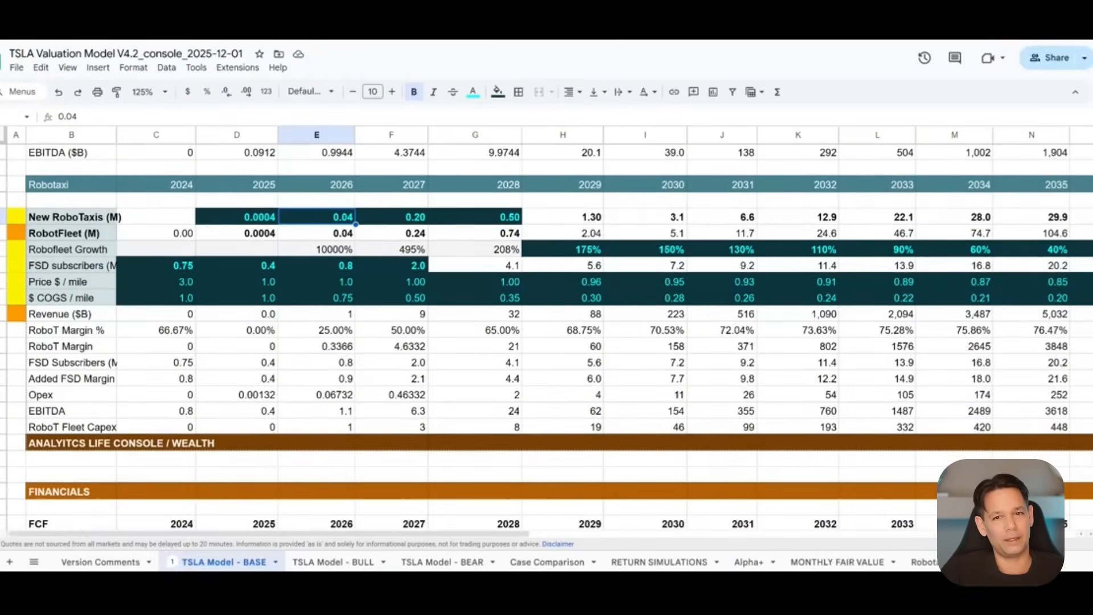
scroll(down, 3)
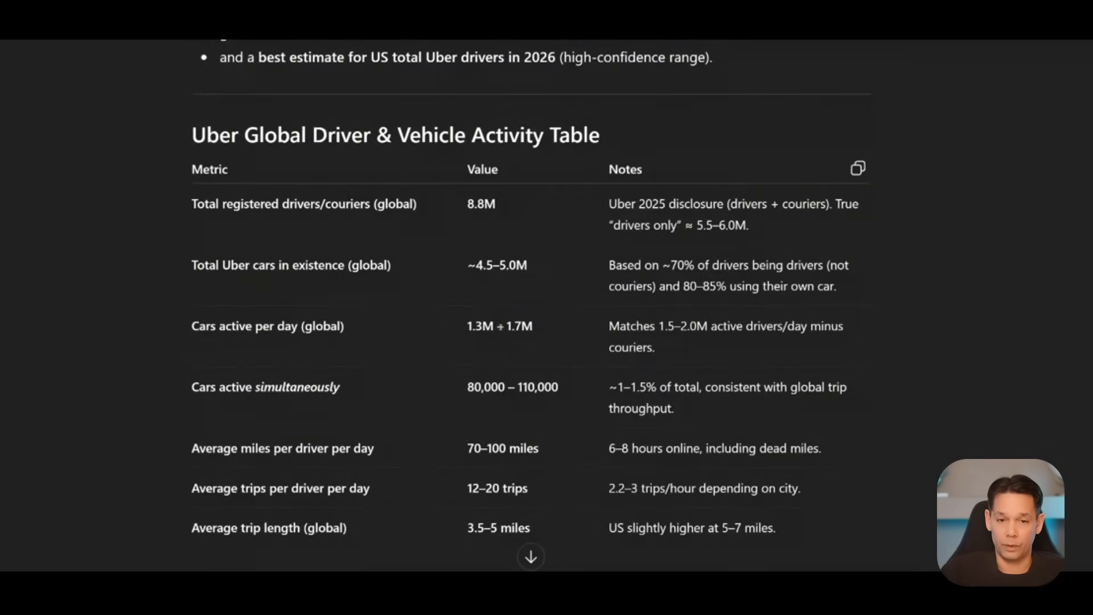
scroll(down, 3)
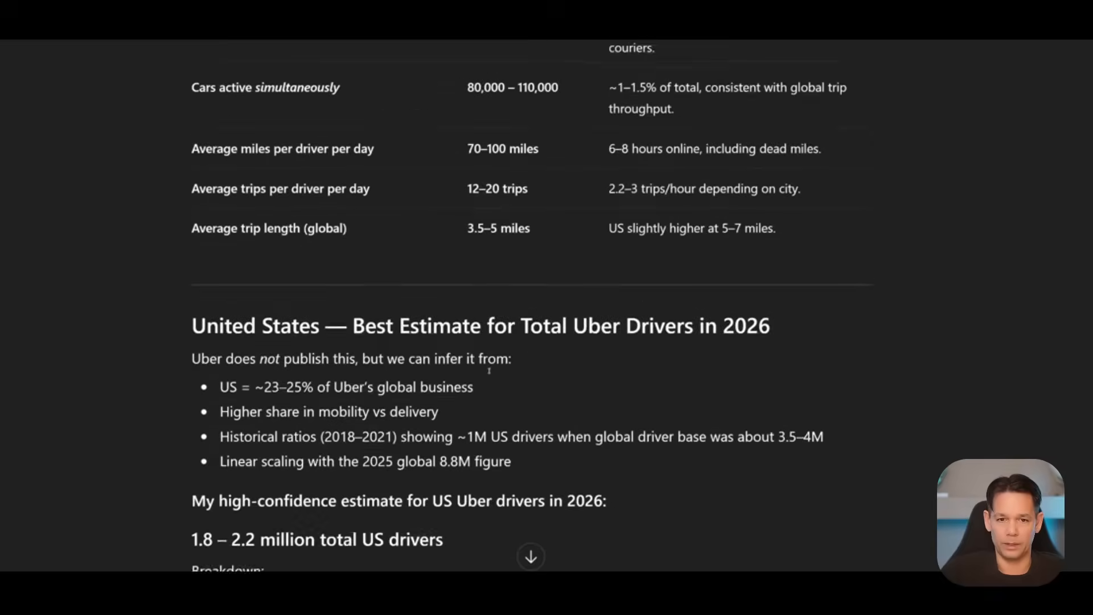
scroll(down, 3)
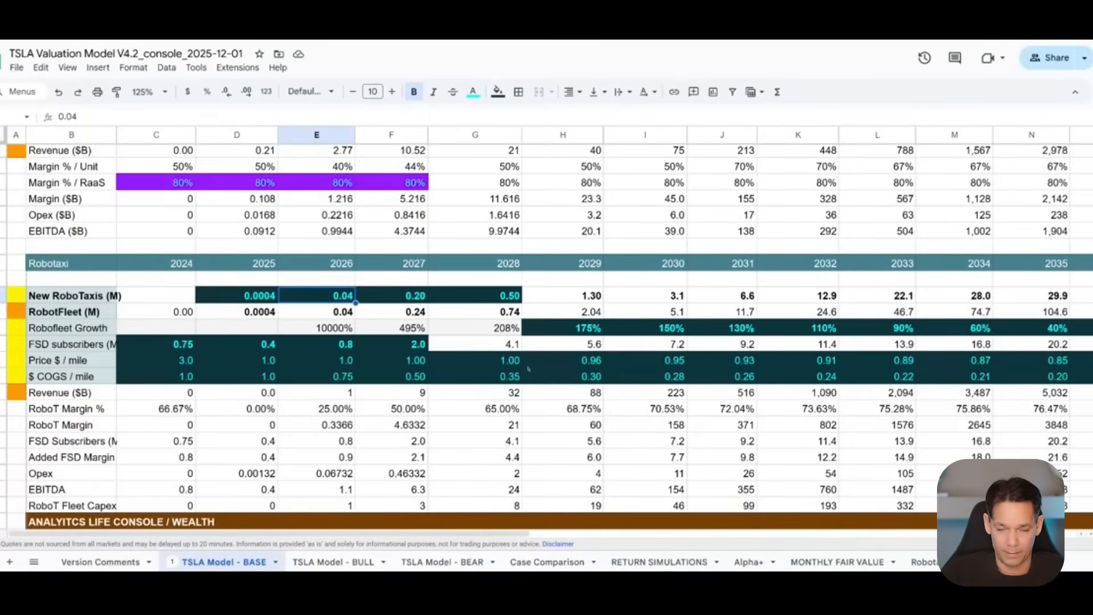
click(562, 263)
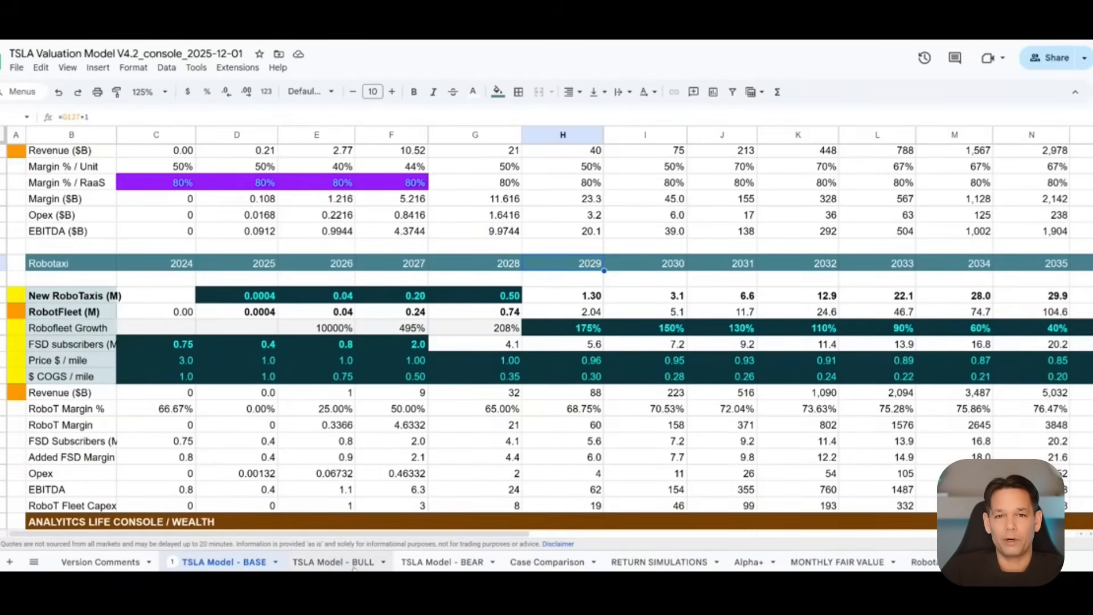
click(333, 562)
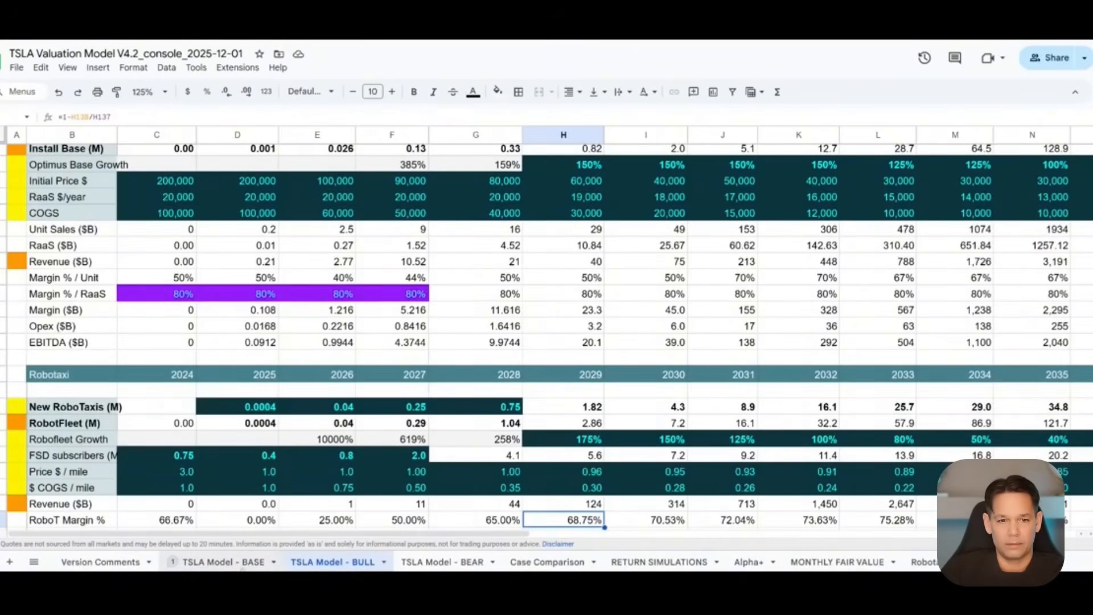
click(224, 561)
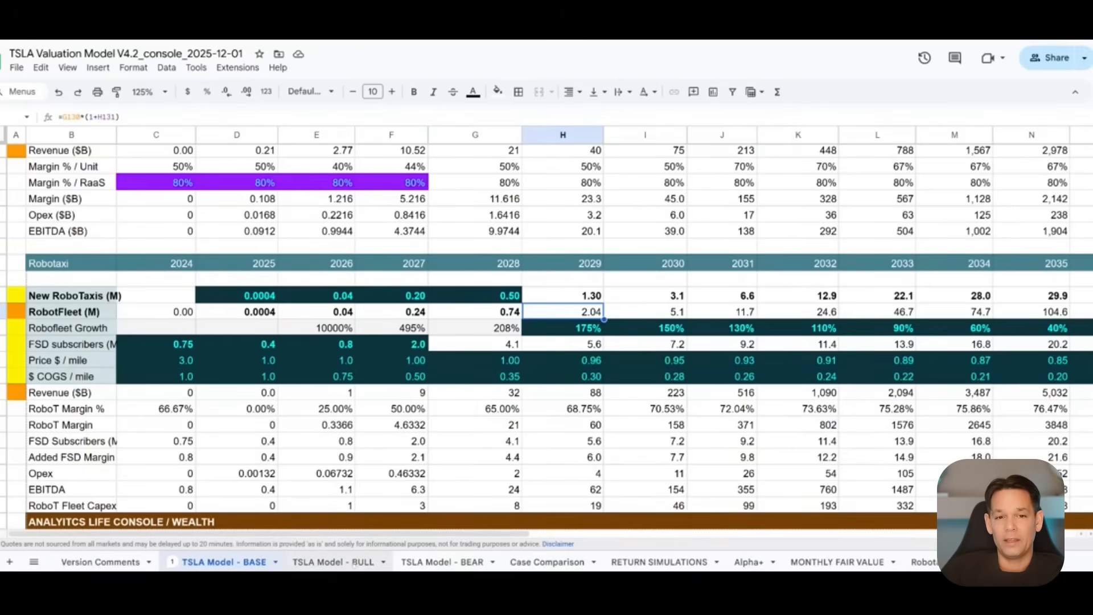
click(333, 561)
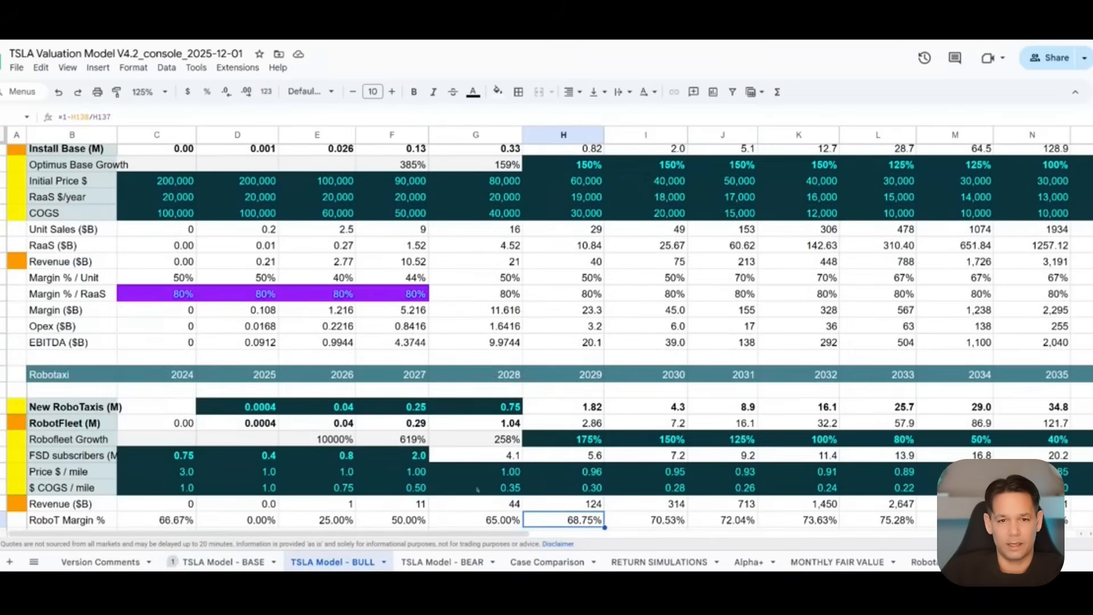
click(475, 422)
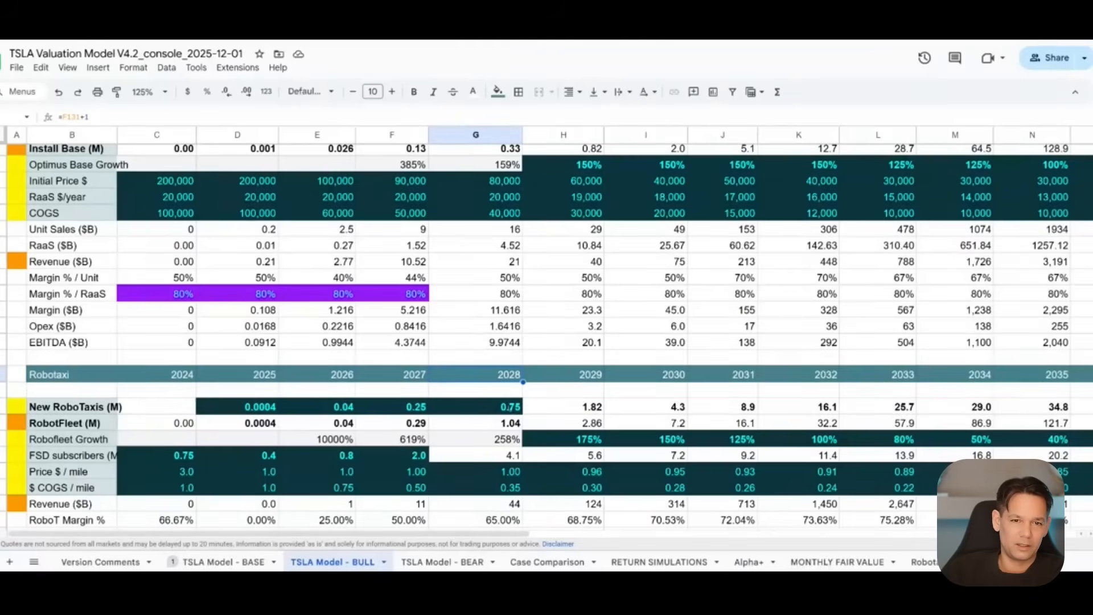
click(475, 422)
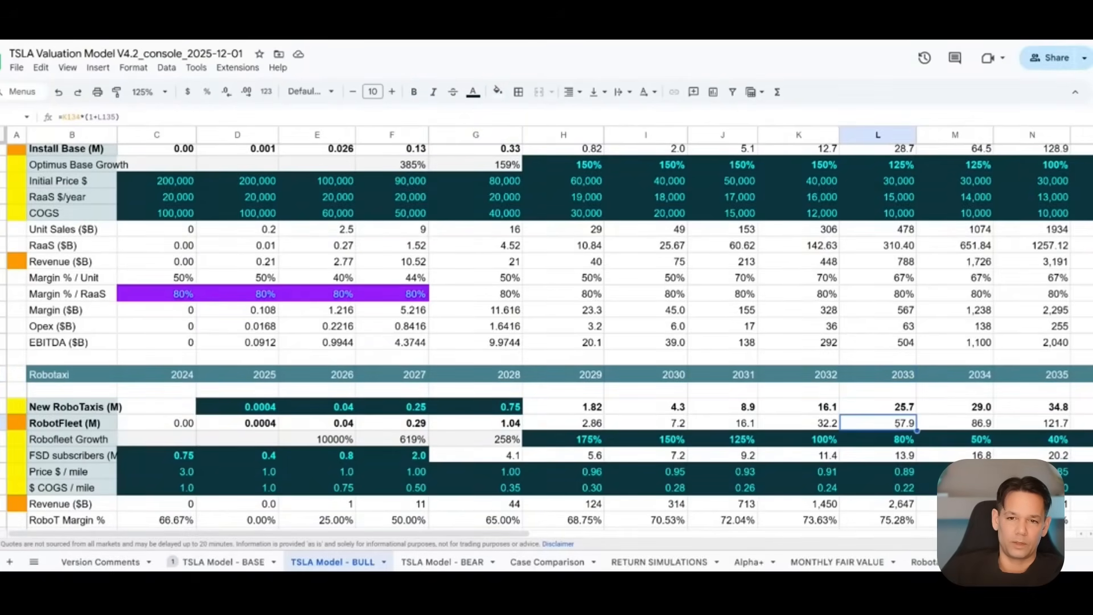
click(475, 375)
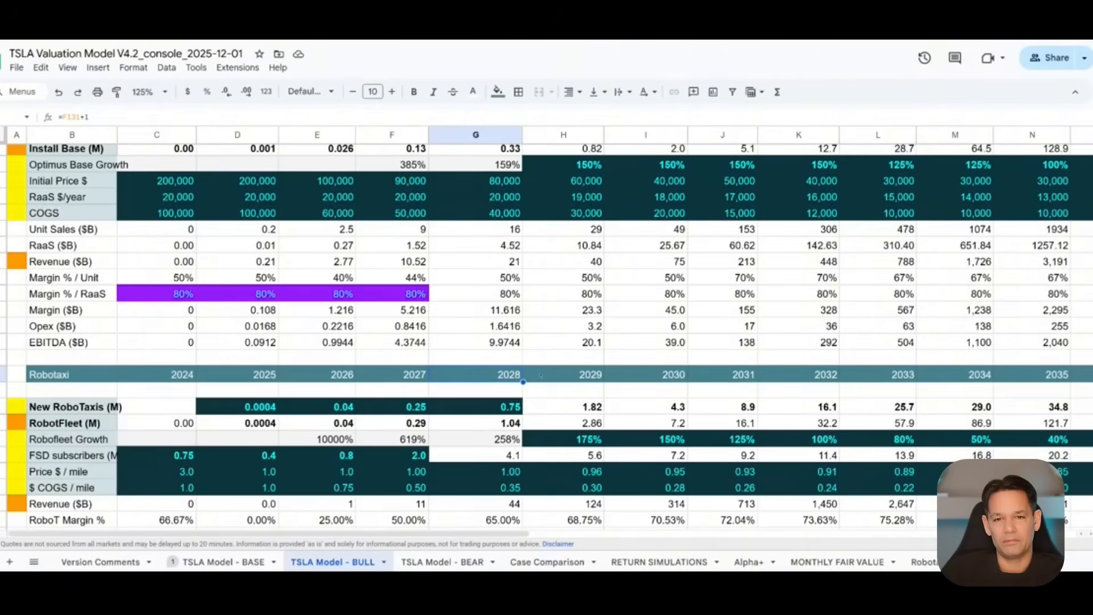
click(476, 422)
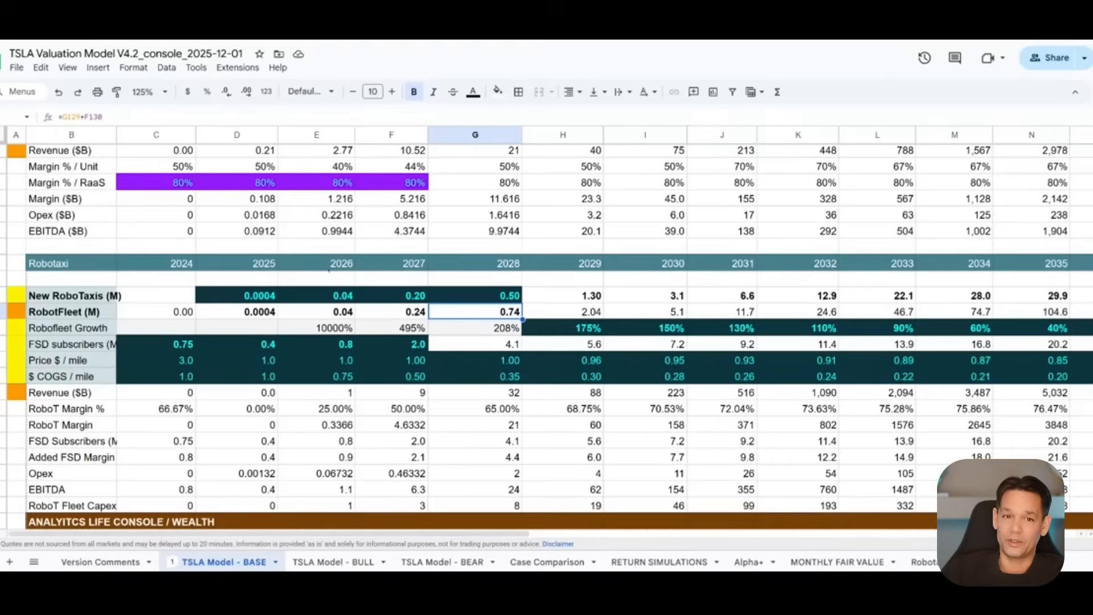
click(342, 263)
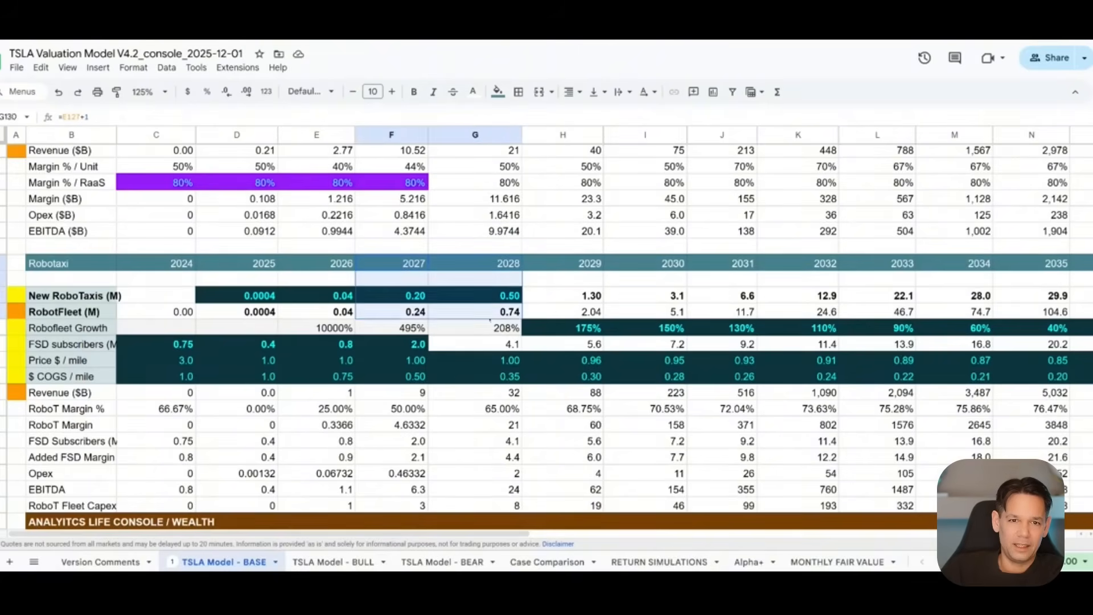
click(475, 312)
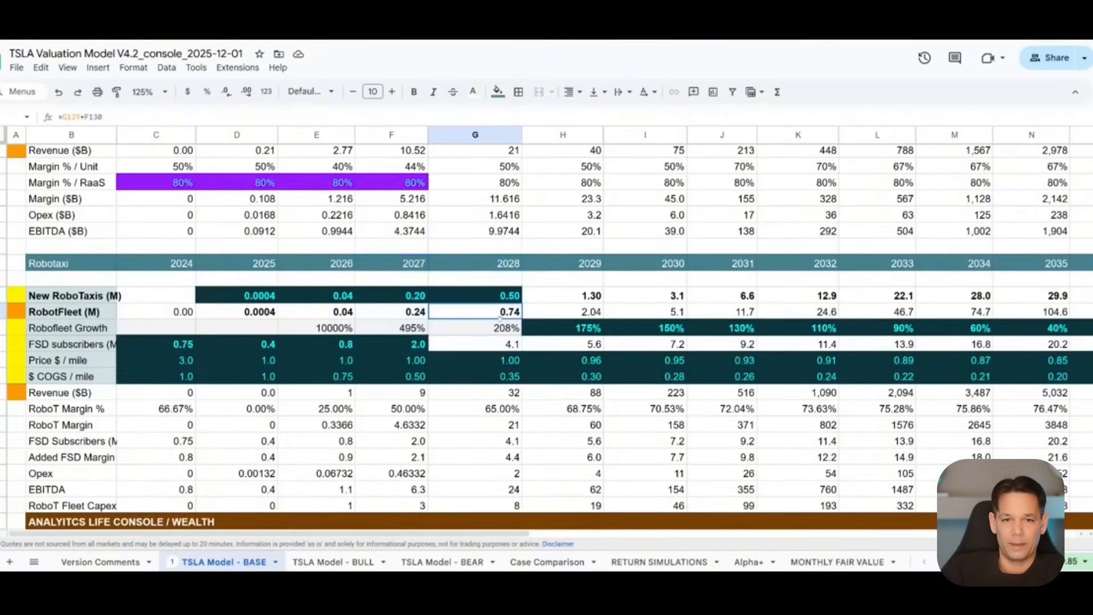
click(414, 91)
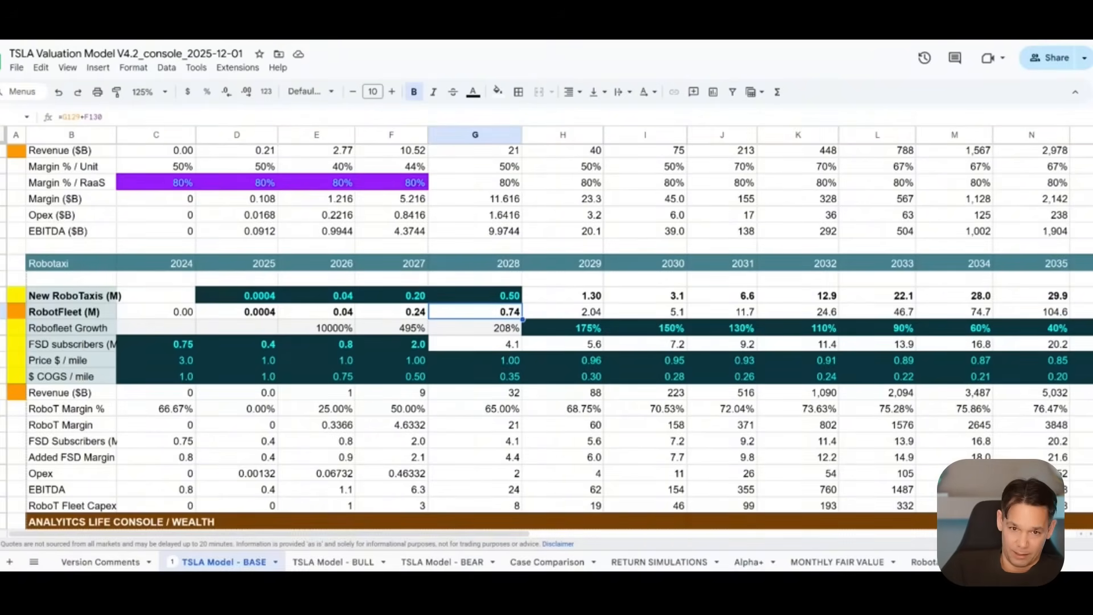
click(333, 562)
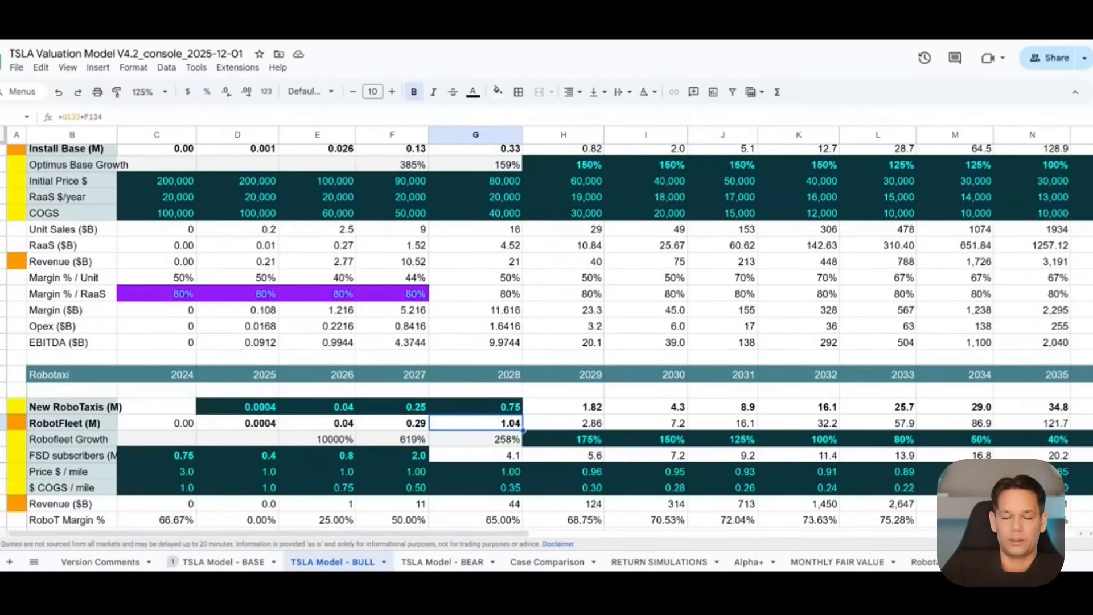
click(391, 422)
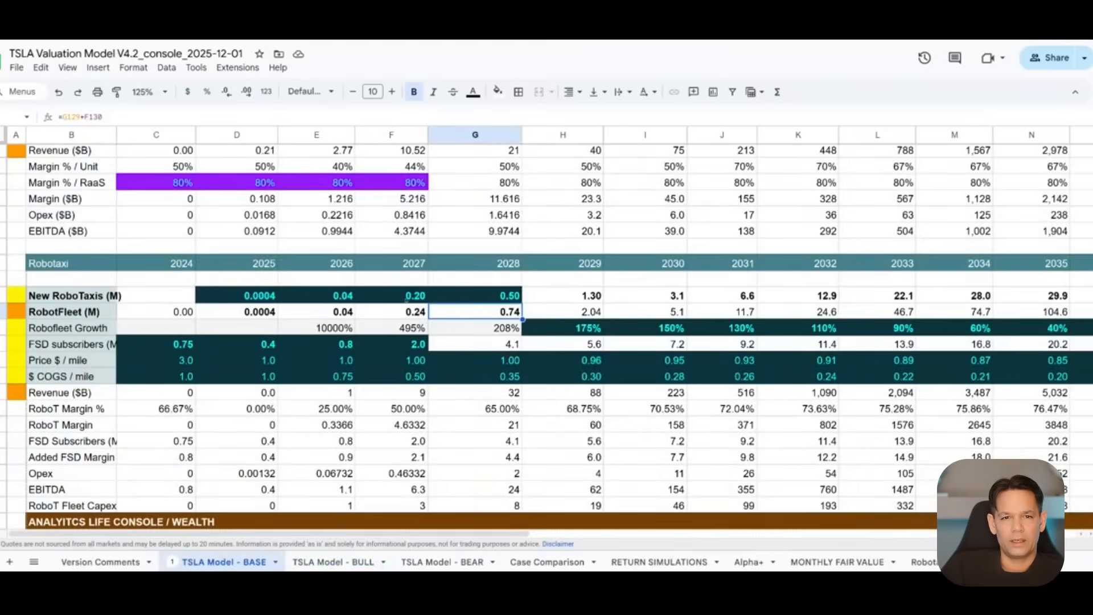
click(390, 312)
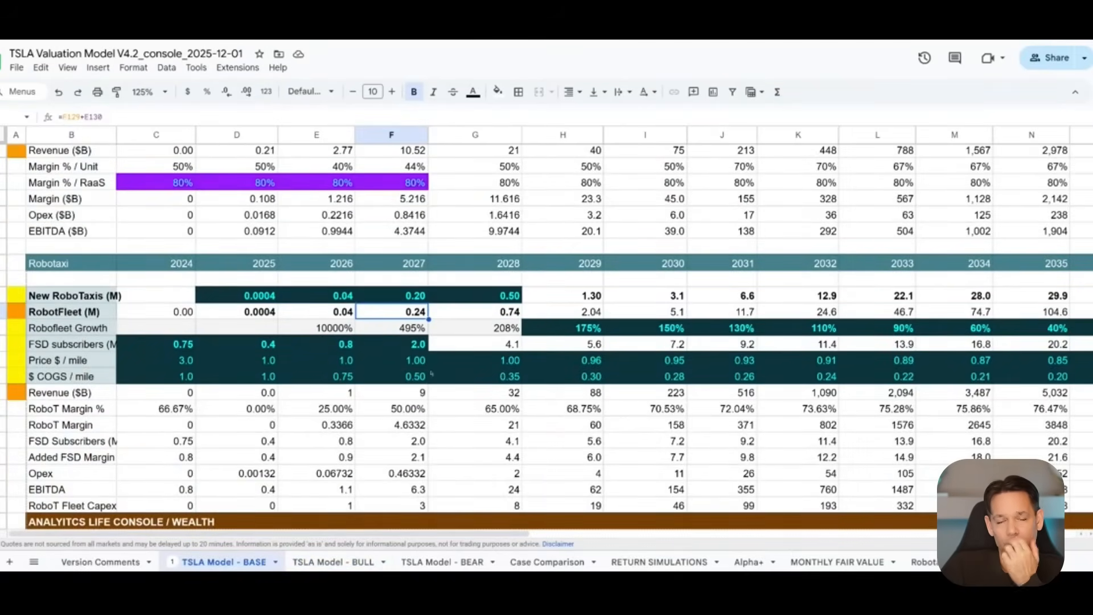
click(475, 312)
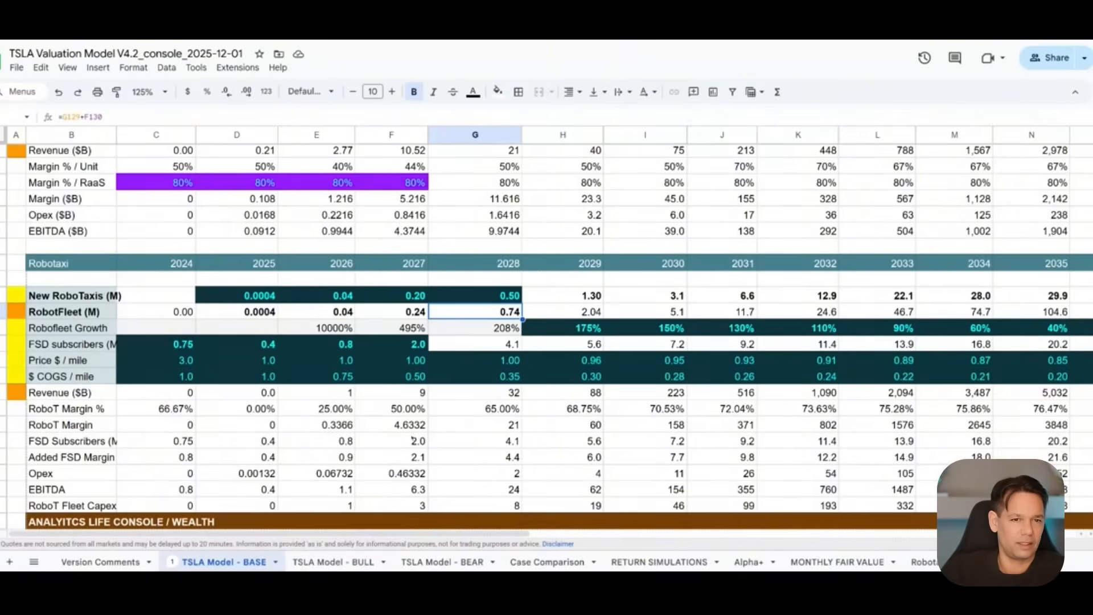
- Return to ChatGPT and scroll to the 1.8–2.2 million US Uber driver estimate
click(316, 295)
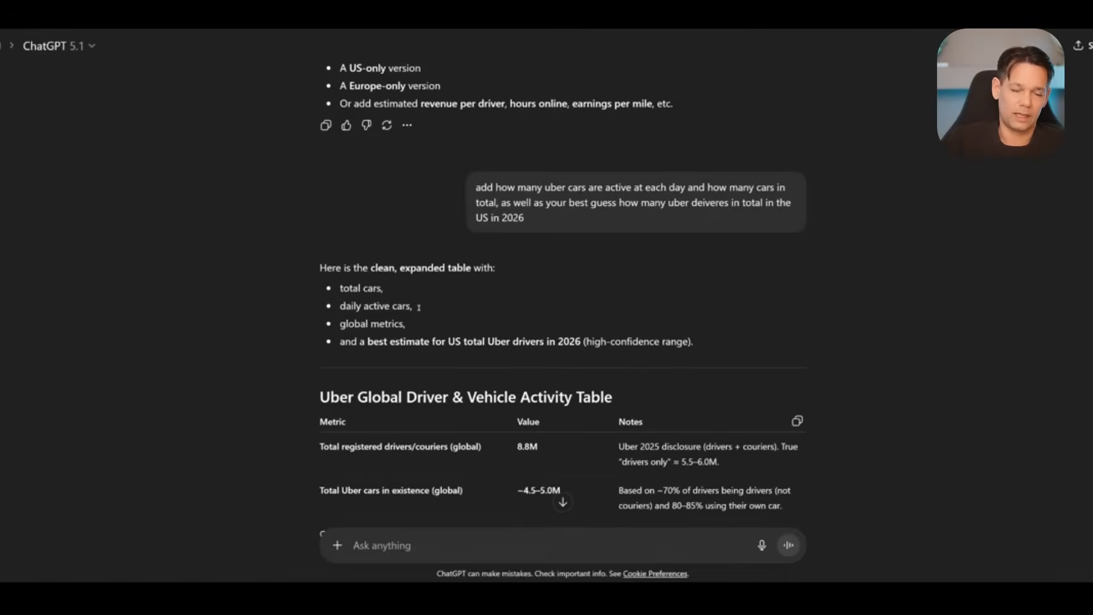
scroll(down, 3)
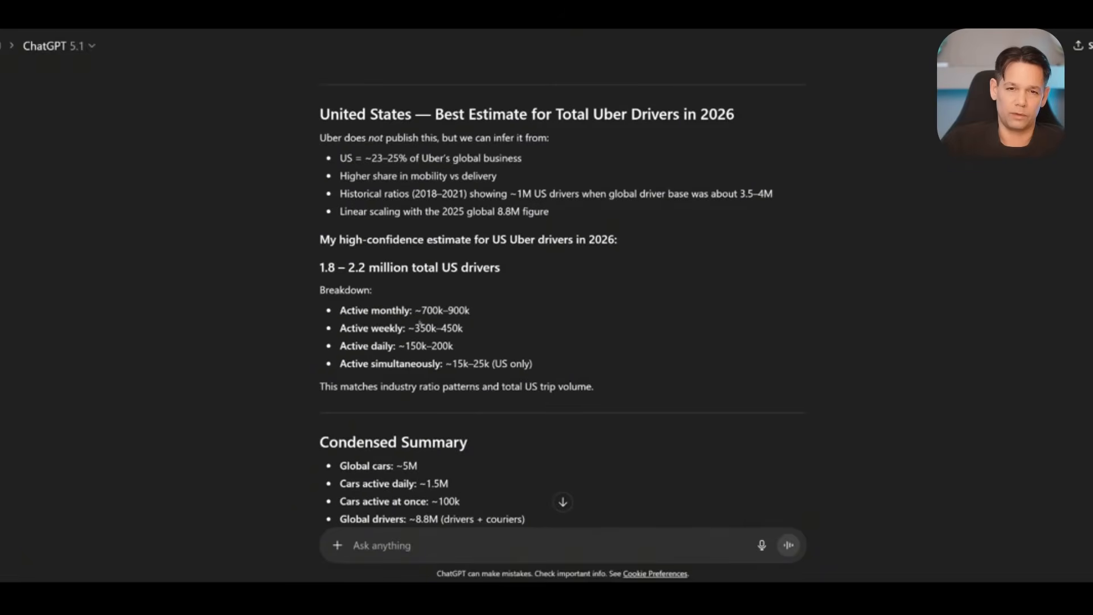